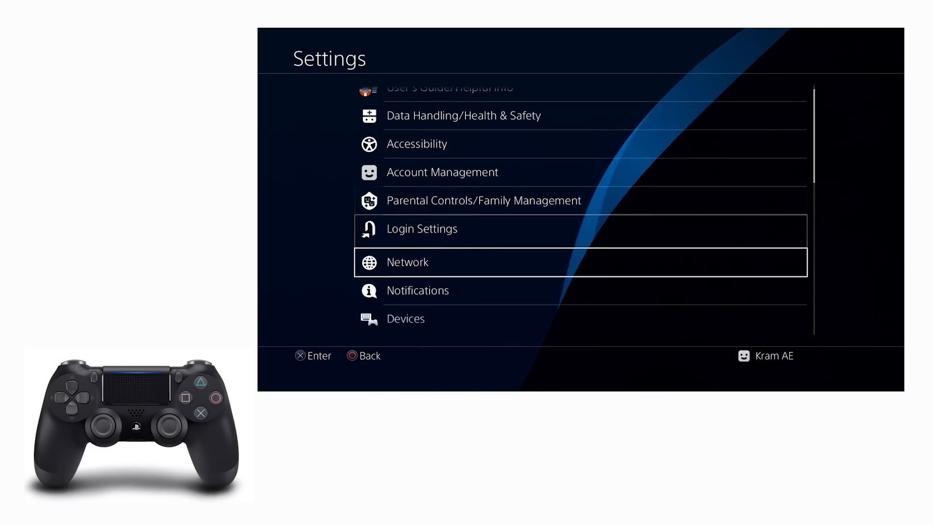
# Go to Devices, then Controllers in the PS4 Settings.
pyautogui.click(405, 318)
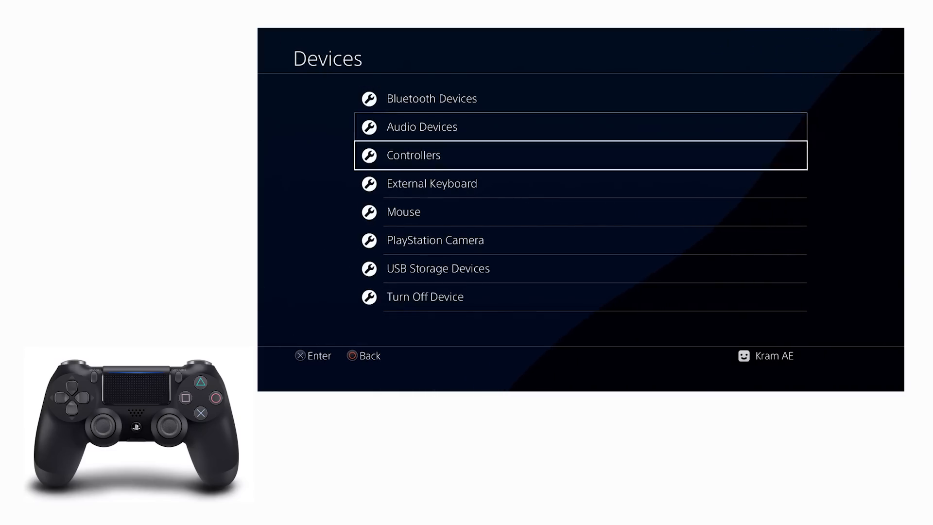
pyautogui.click(413, 154)
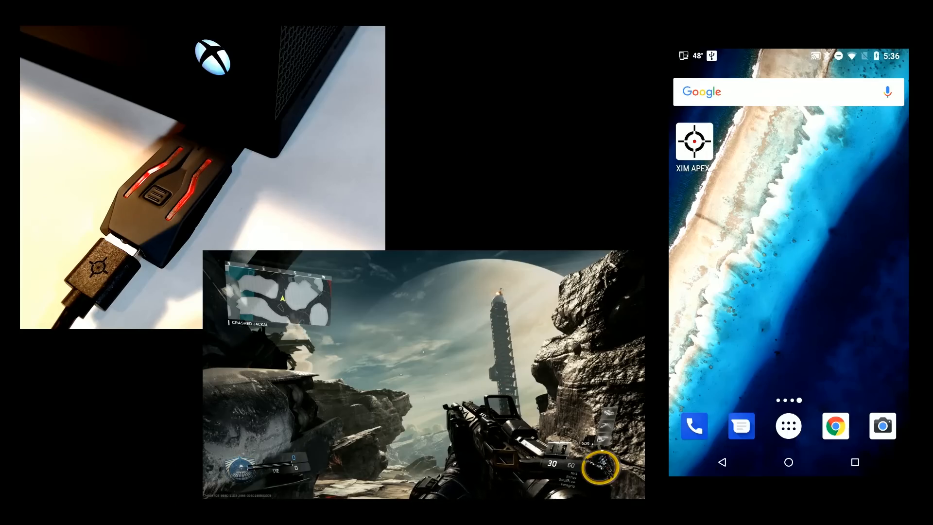
# Launch XIM APEX, accept the EULA, and download the latest game support update.
pyautogui.click(693, 142)
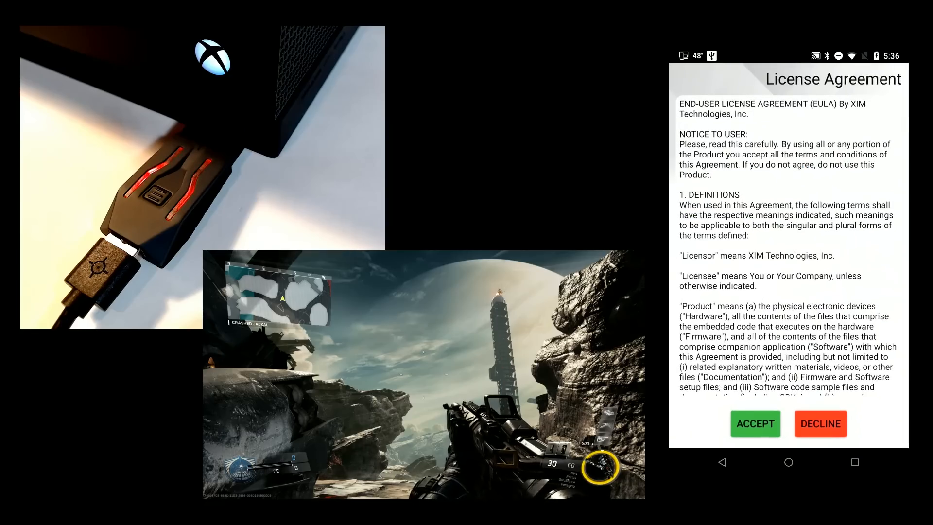
pyautogui.click(755, 423)
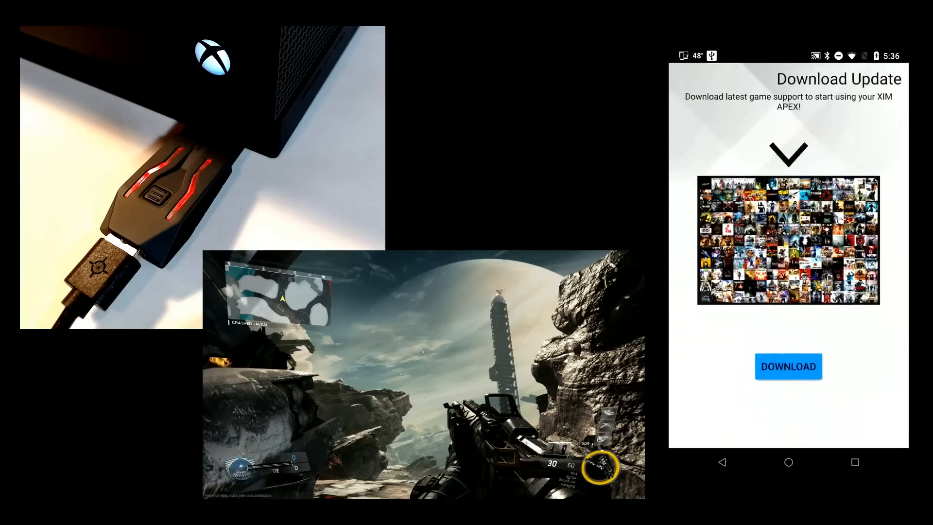
pyautogui.click(788, 366)
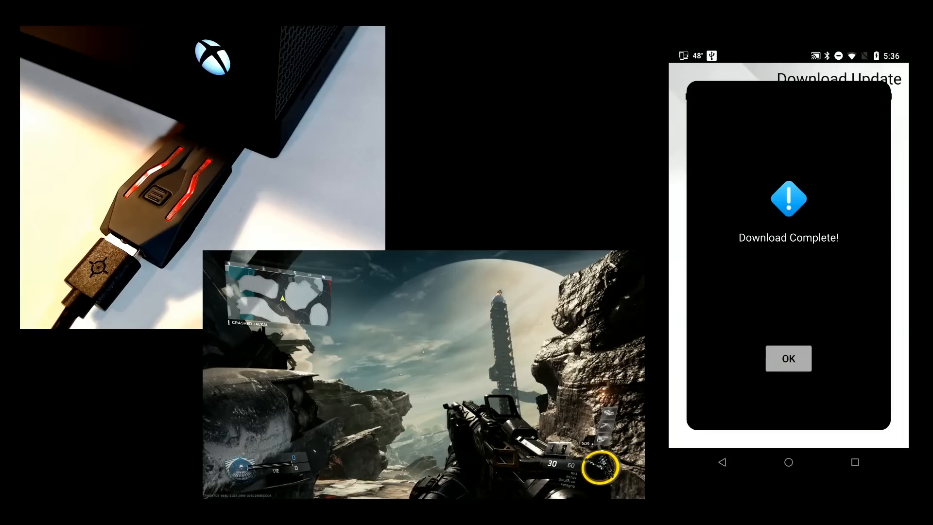
pyautogui.click(788, 358)
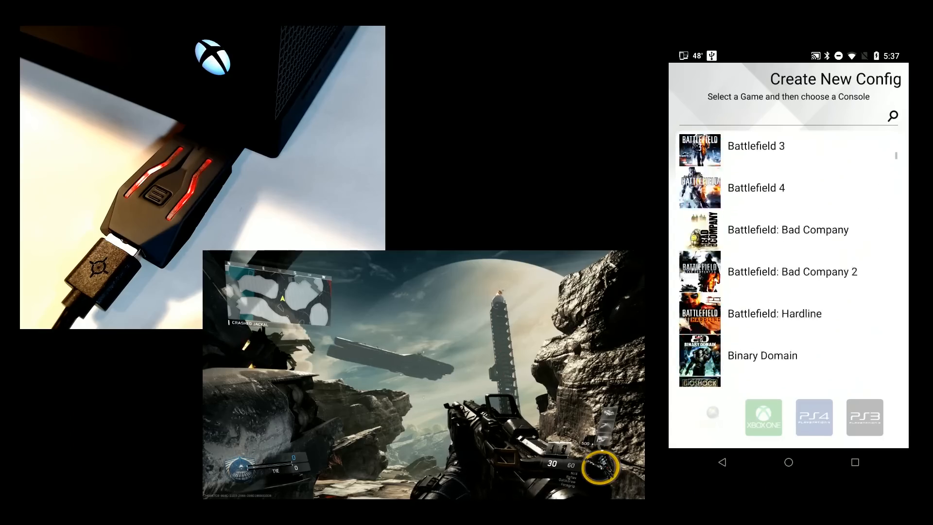
# Create a console config for Call of Duty: Infinite Warfare from the game list.
pyautogui.scroll(-3)
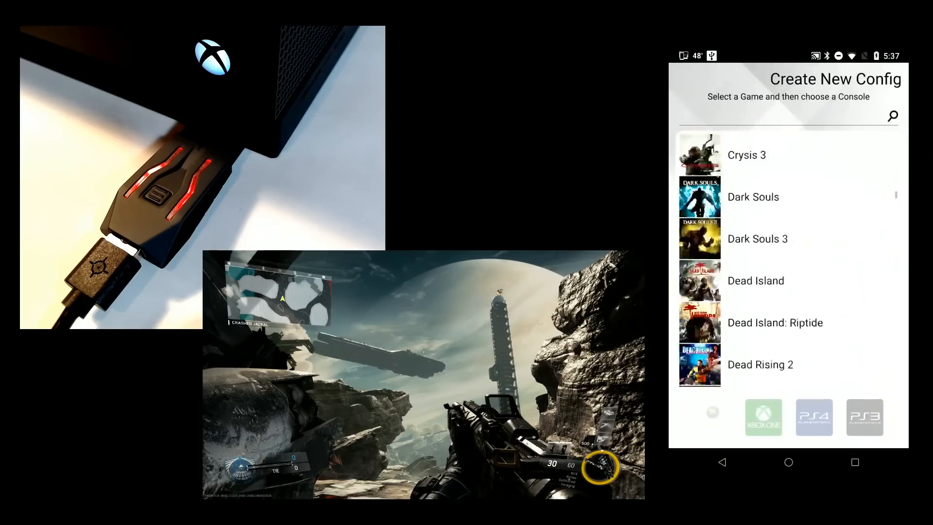
pyautogui.scroll(-3)
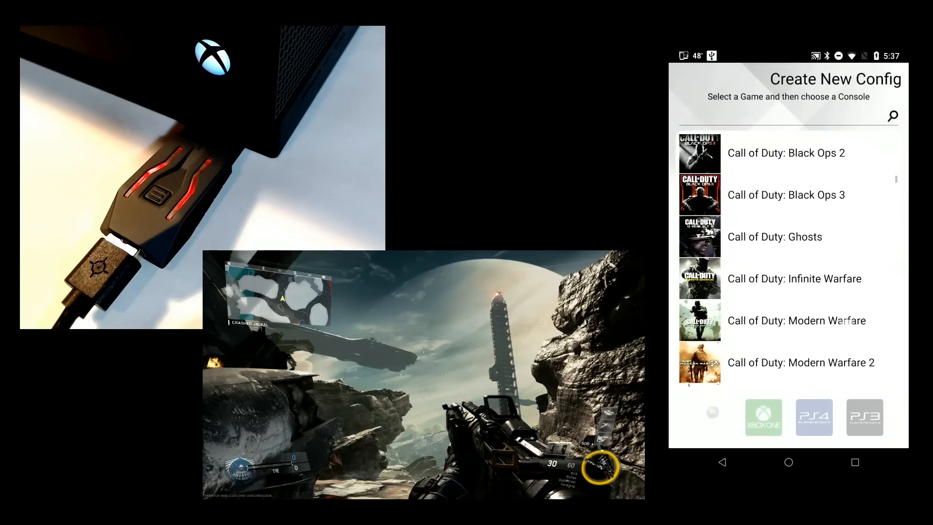
pyautogui.scroll(-3)
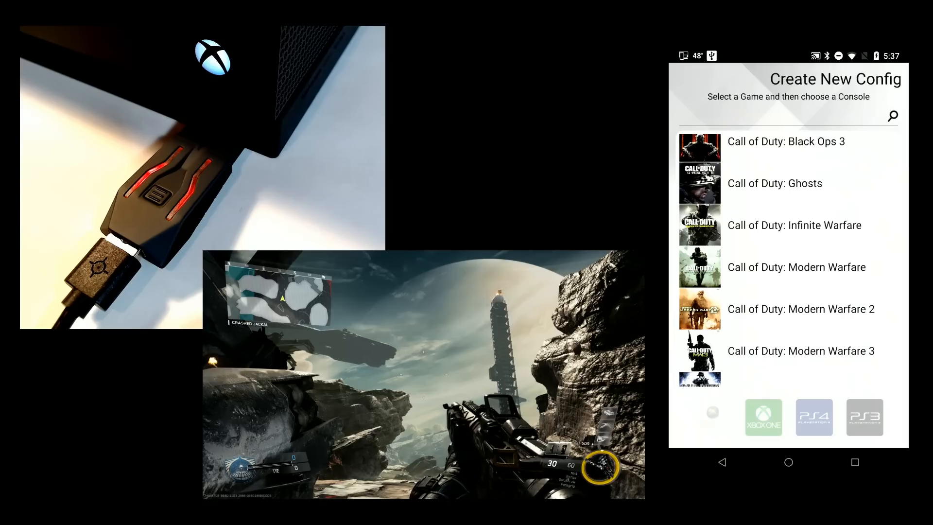
pyautogui.click(793, 225)
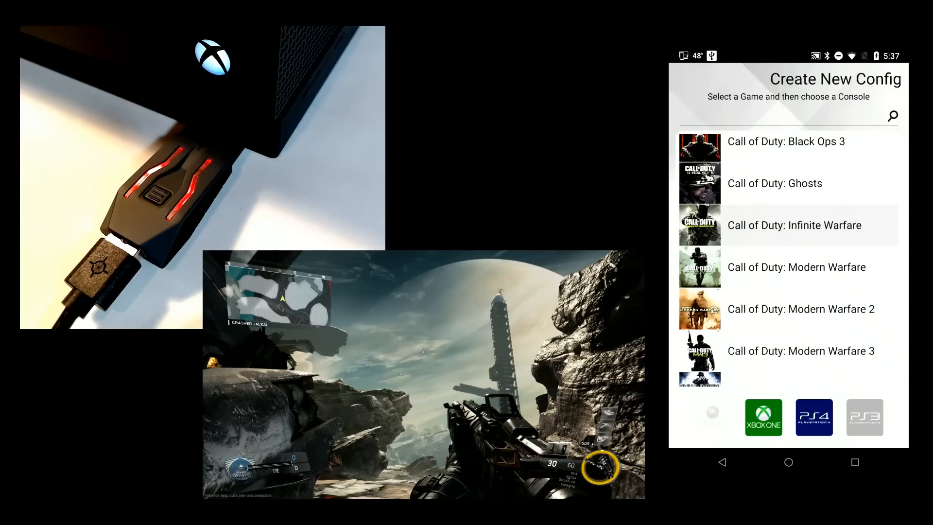
pyautogui.click(763, 416)
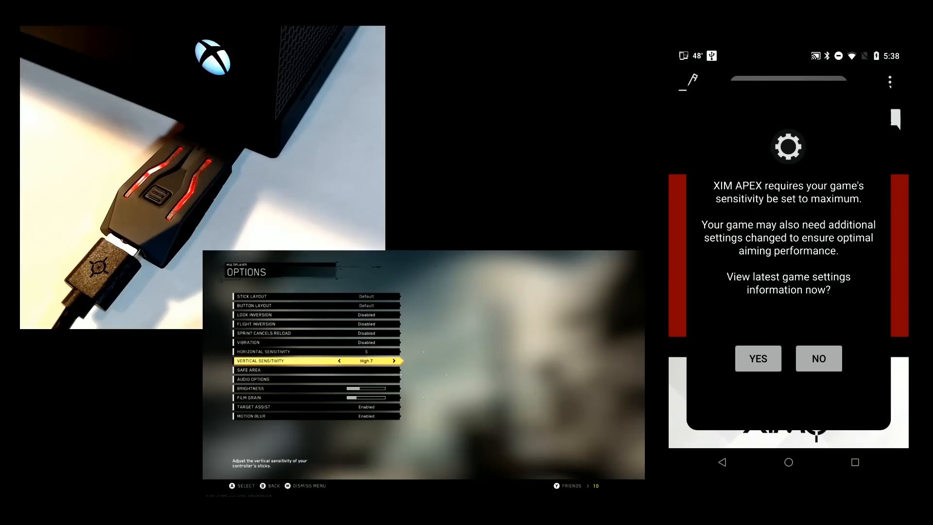
# Max the in-game vertical and horizontal sensitivity, then open the game settings information.
pyautogui.click(394, 361)
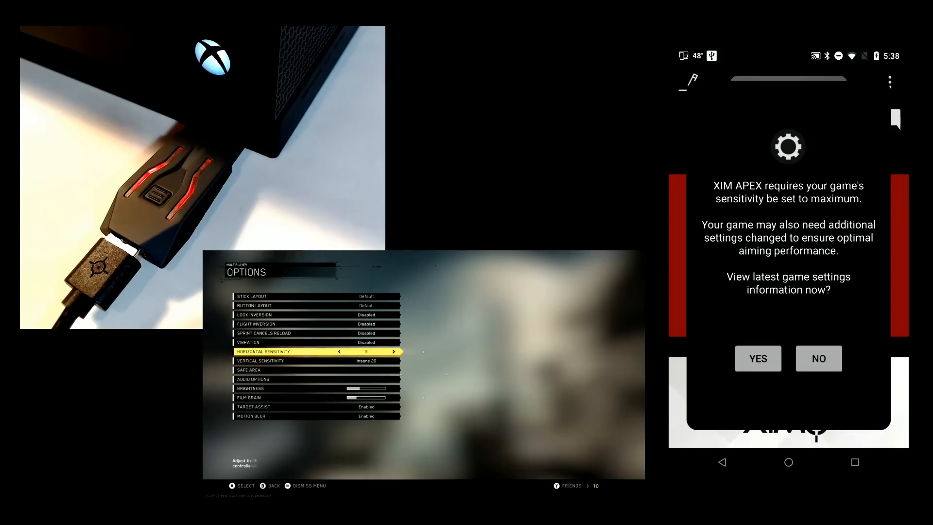
pyautogui.click(393, 351)
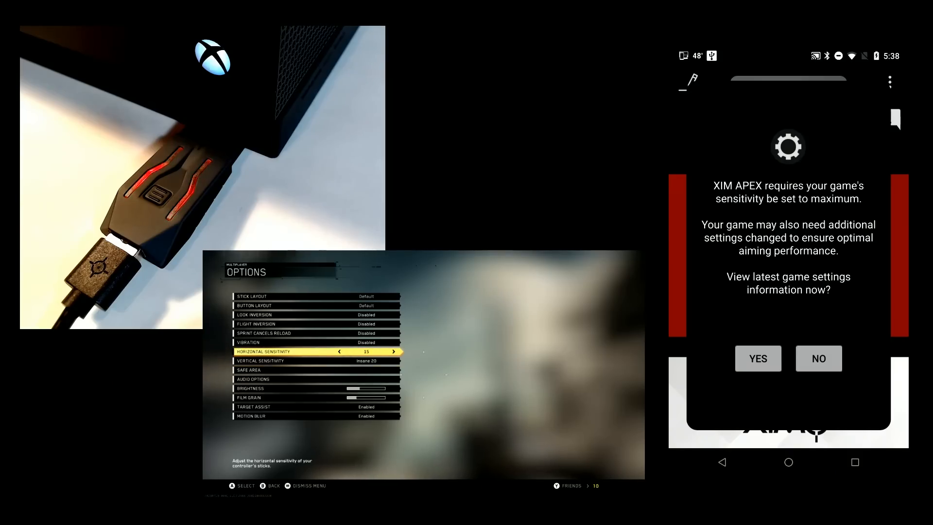
pyautogui.click(393, 352)
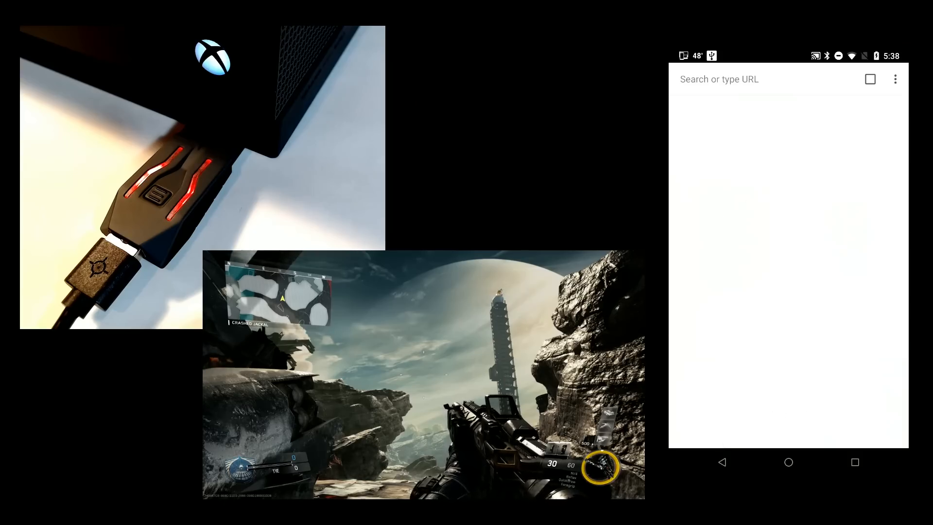
# Browse community.xim.tech/index.php?topic=43 and scroll through the recommended settings.
pyautogui.write('community.xim.tech/index.php?topic=43')
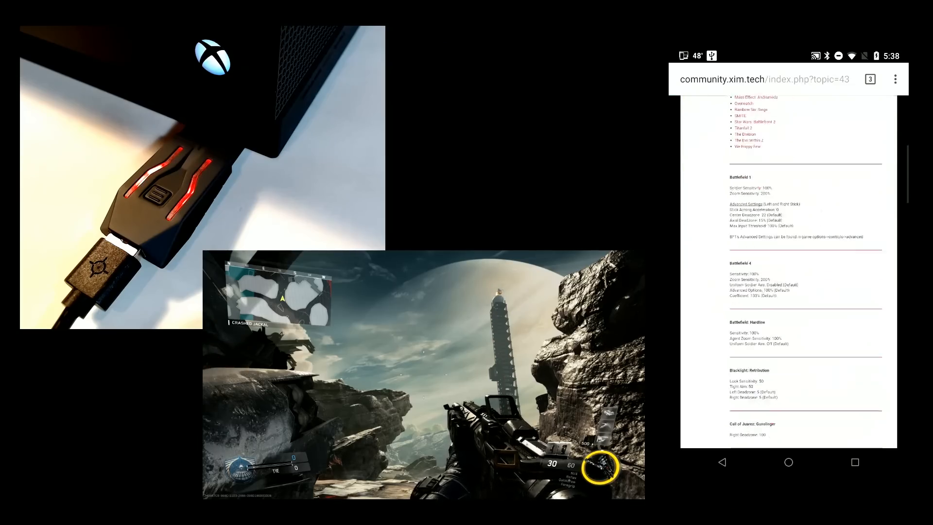
pyautogui.scroll(-3)
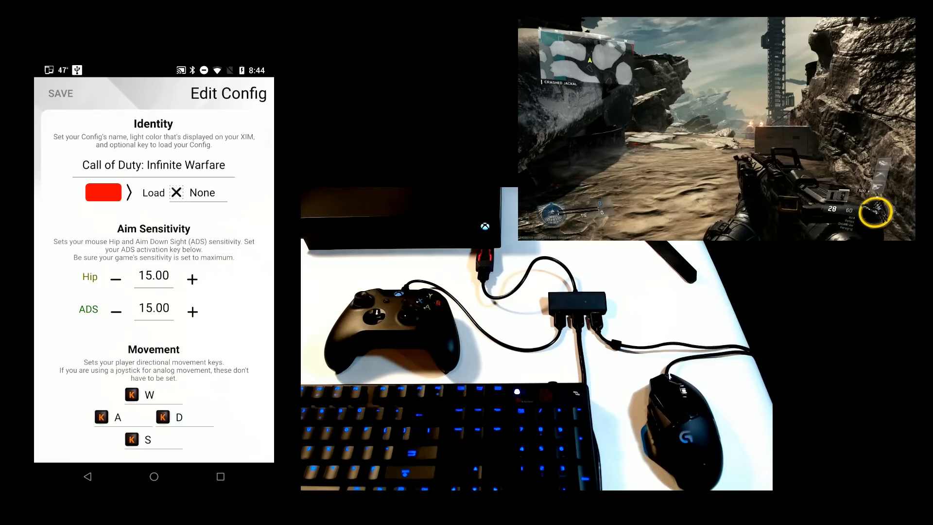
# Cycle the Identity colour swatch until the config light shows blue.
pyautogui.click(103, 192)
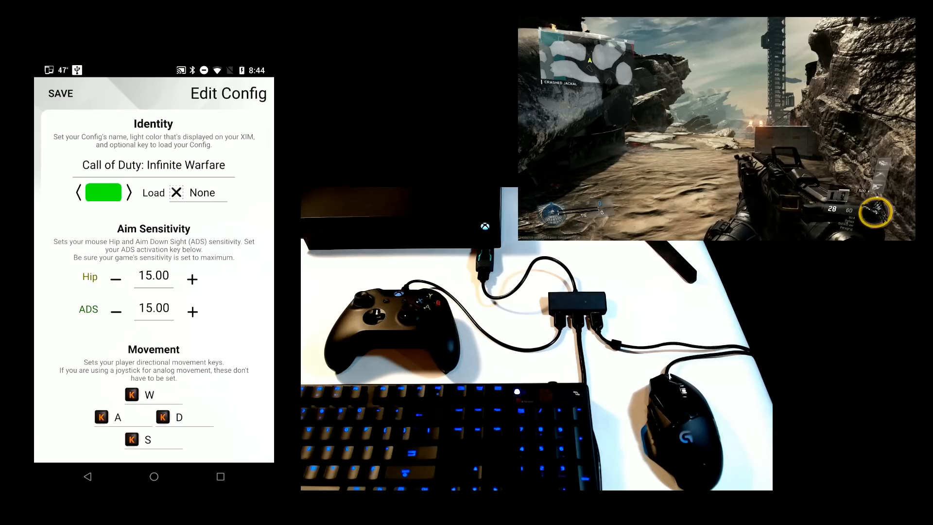
pyautogui.click(128, 193)
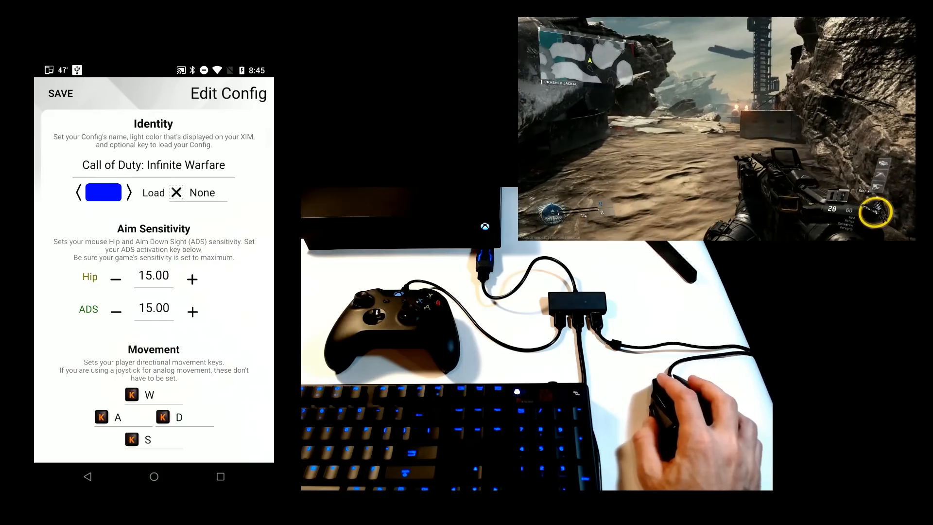
# Set Aim Sensitivity to Hip 19.50 and ADS 22.50.
pyautogui.click(191, 278)
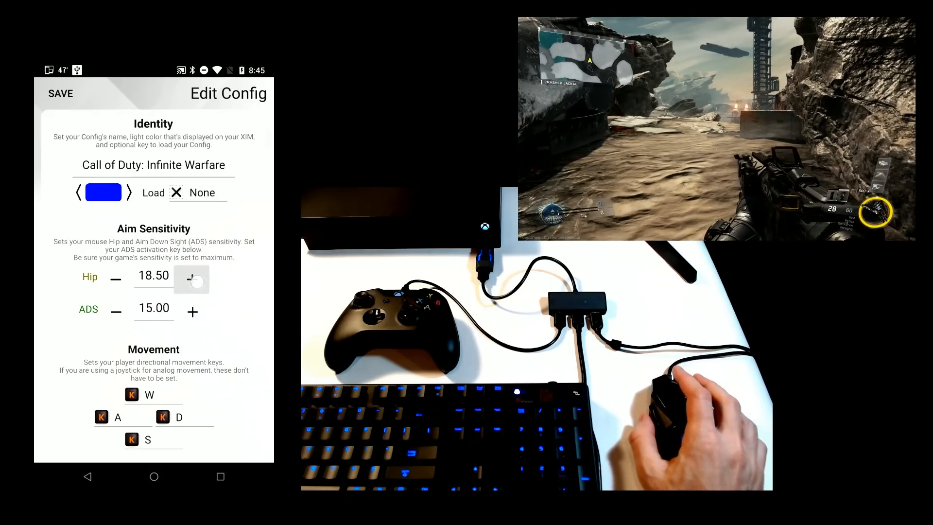
pyautogui.click(191, 279)
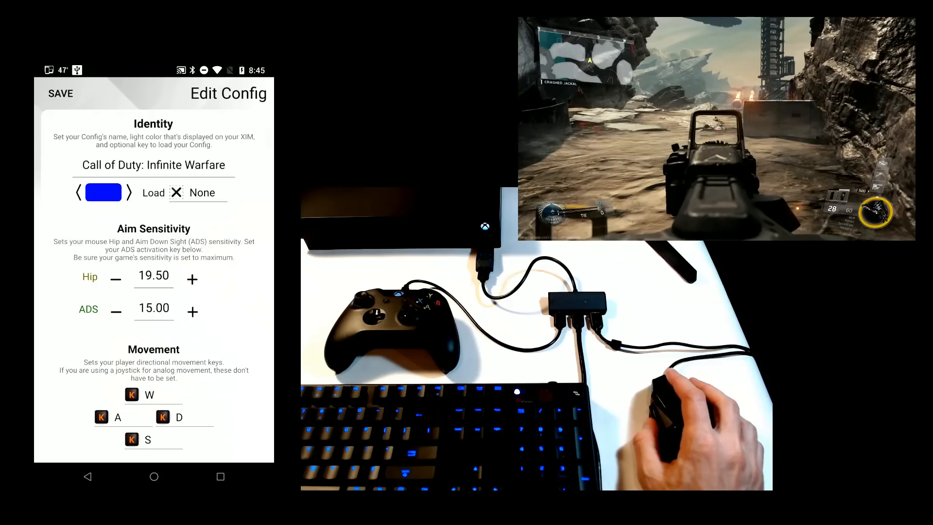
pyautogui.click(191, 312)
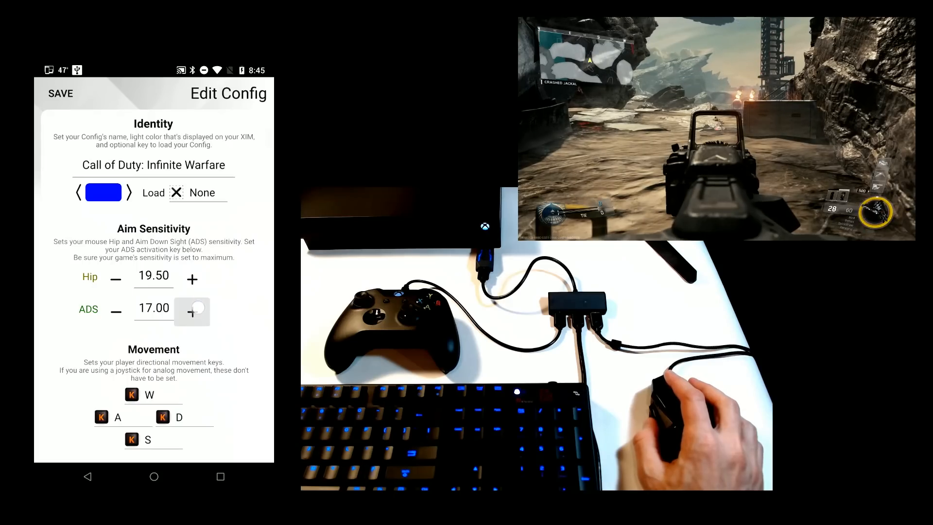
pyautogui.click(191, 311)
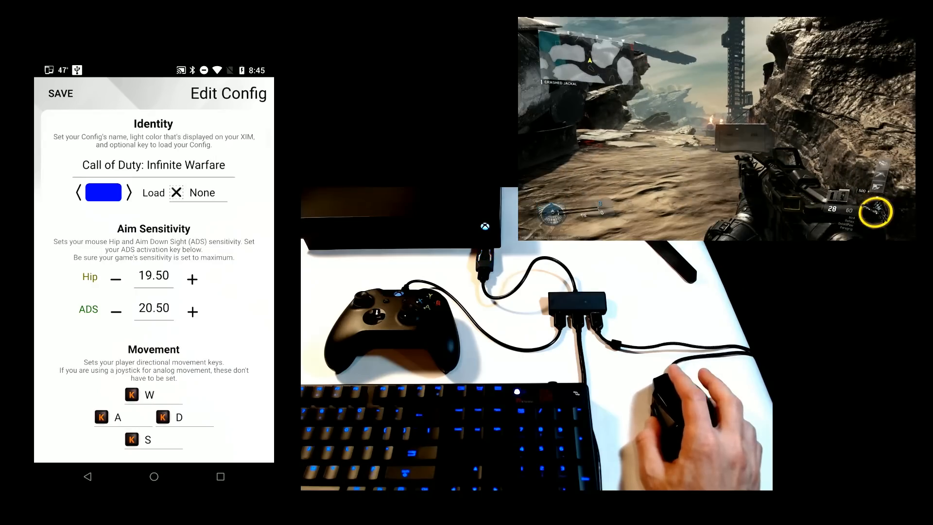
pyautogui.click(191, 311)
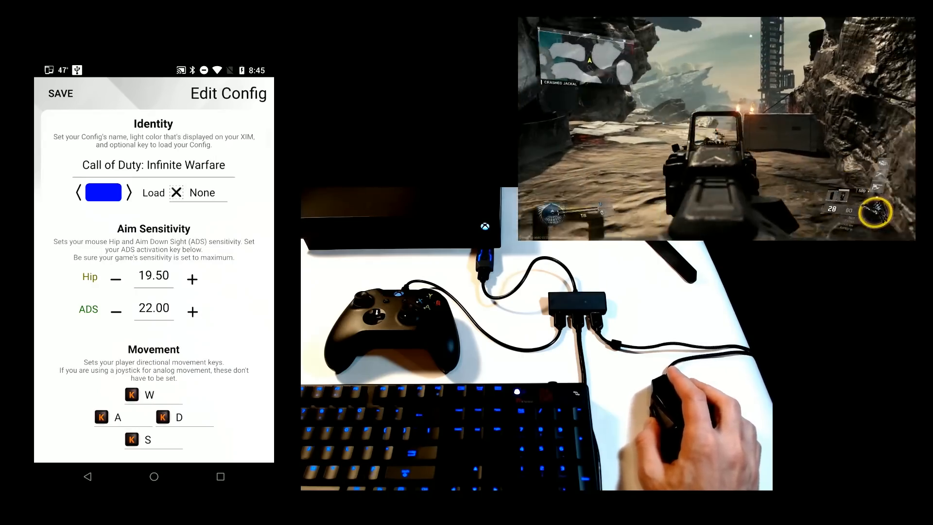
pyautogui.click(191, 311)
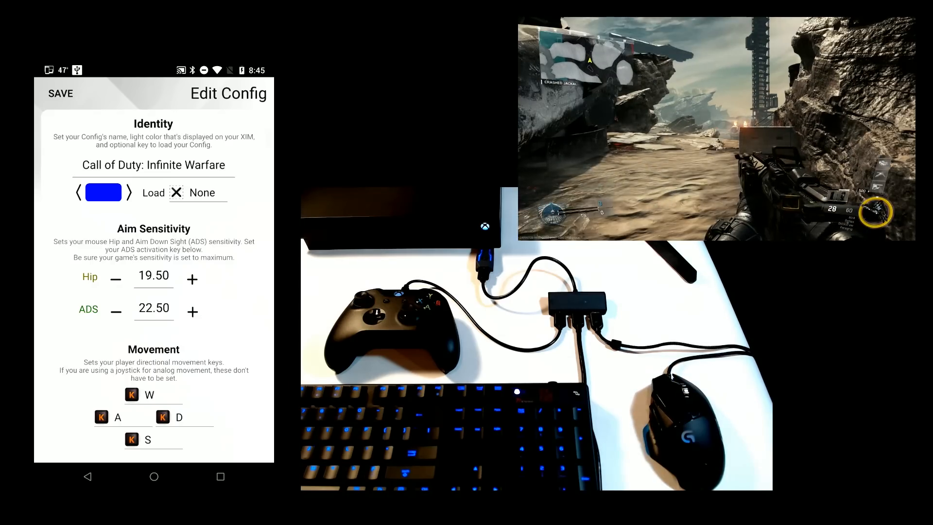
# Bind Throw Grenade to I, Throw Tactical to K, and Melee to mouse Back.
pyautogui.scroll(-3)
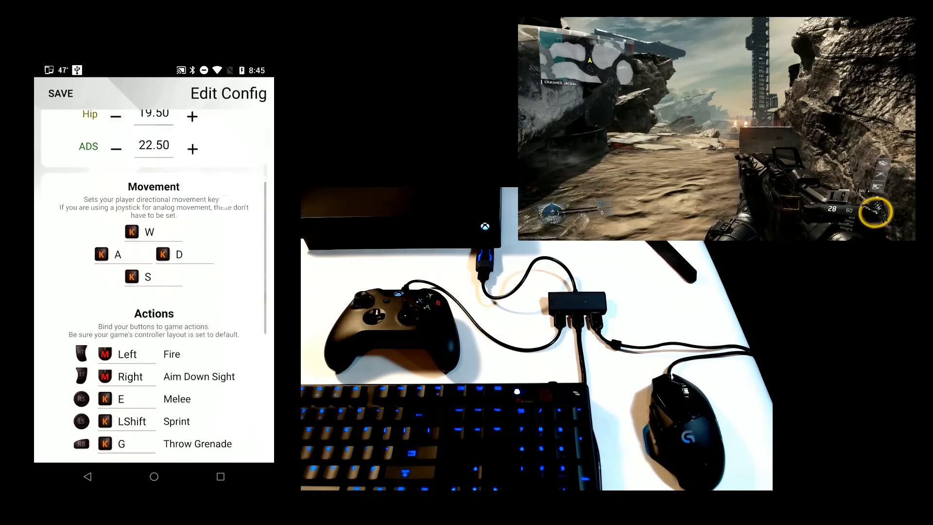
pyautogui.scroll(-3)
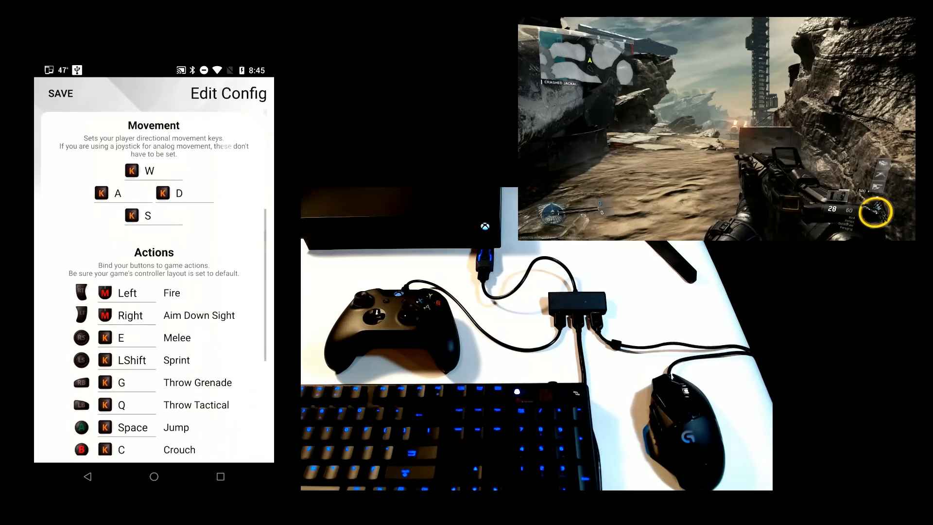
pyautogui.scroll(-3)
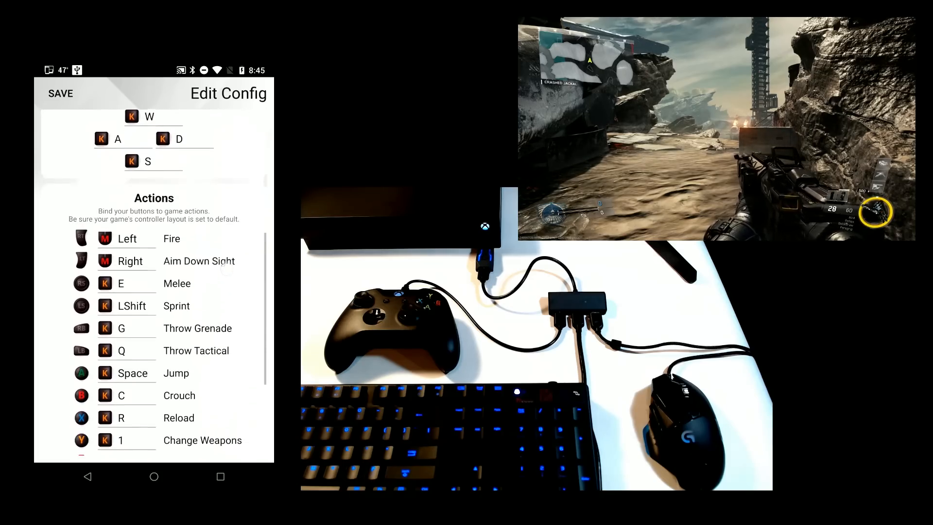
pyautogui.click(125, 328)
pyautogui.write('I')
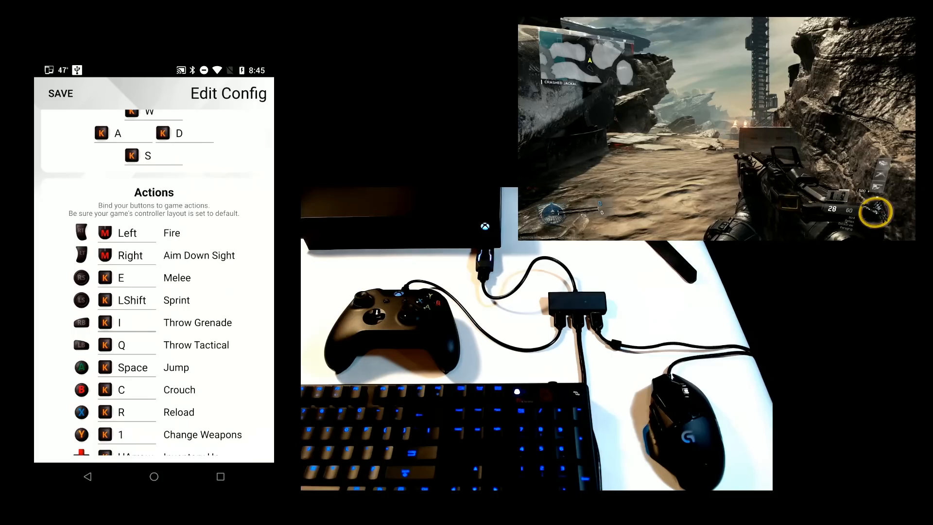
pyautogui.click(121, 345)
pyautogui.write('K')
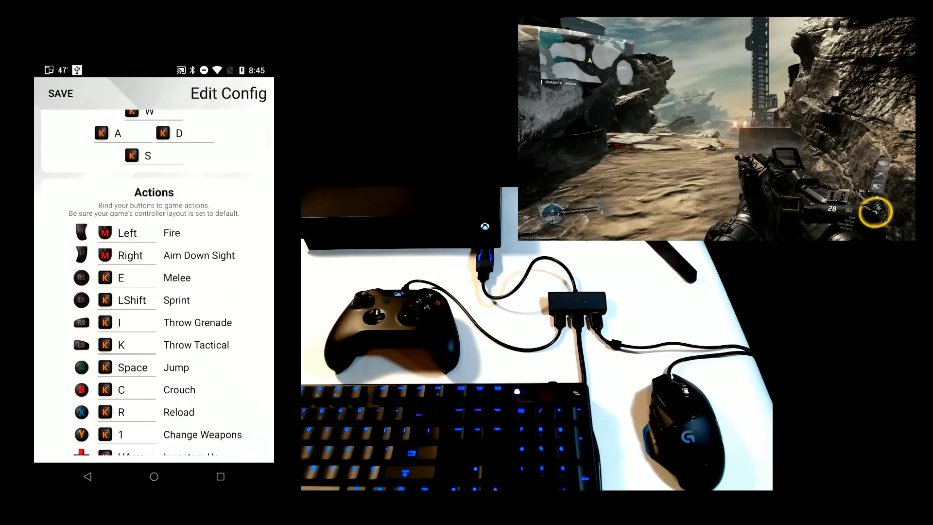
pyautogui.click(121, 277)
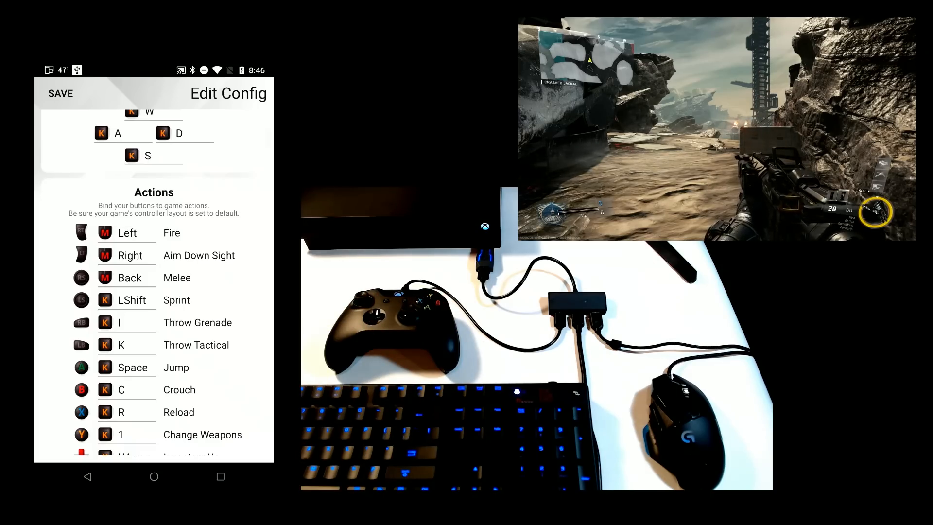
# Scroll the Edit Config screen to store the config.
pyautogui.scroll(-3)
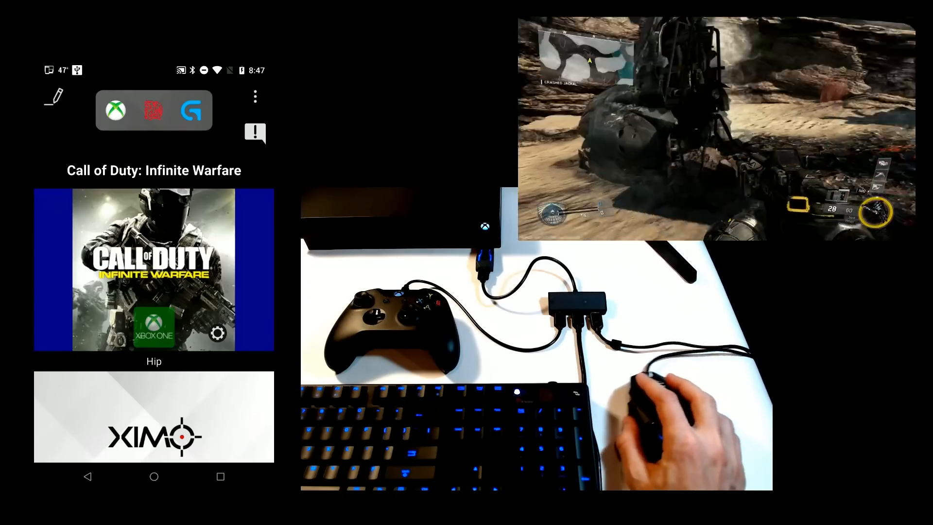
pyautogui.moveTo(672, 416)
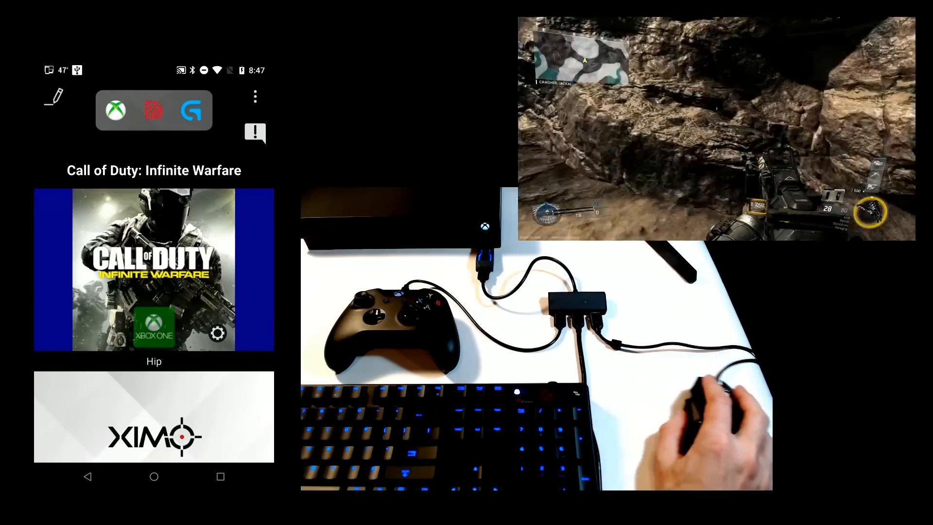